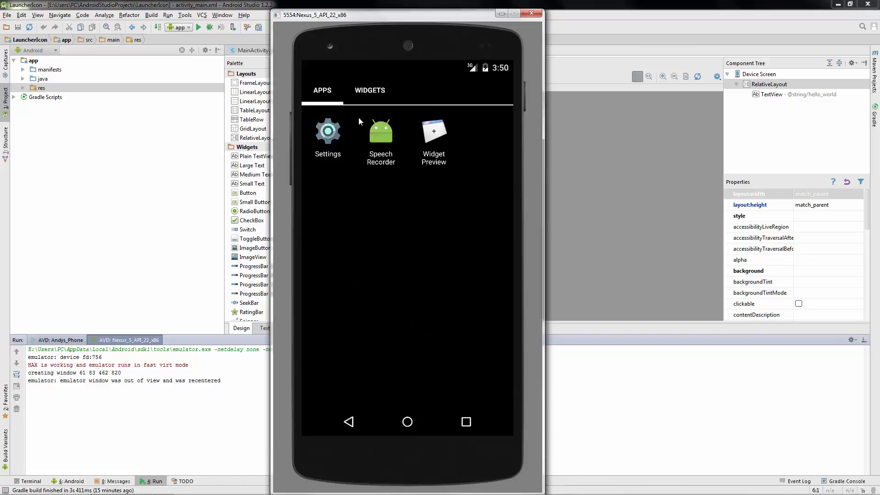
mouse_move(373, 130)
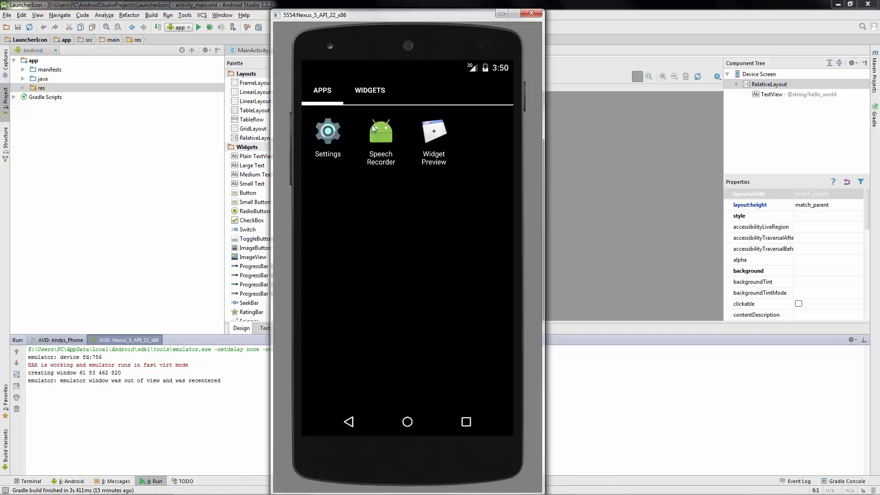
mouse_move(155, 239)
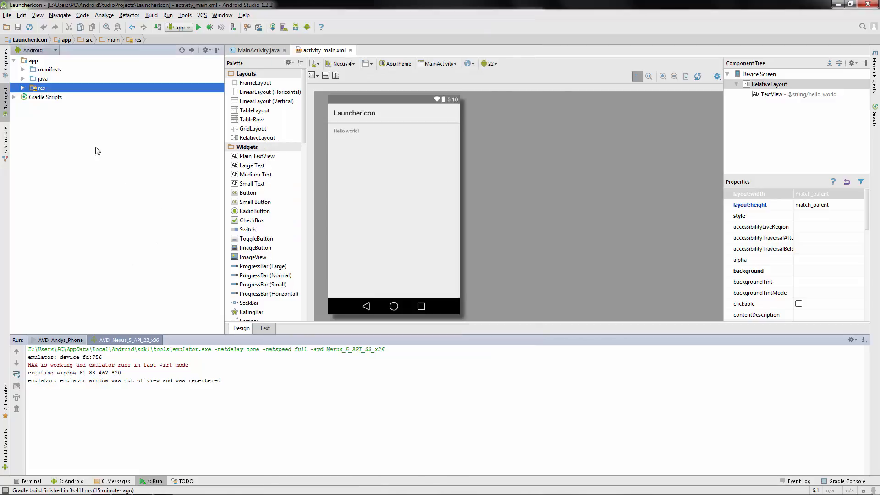
Expand res and mipmap to reveal the five ic_launcher.png density files
left_click(22, 88)
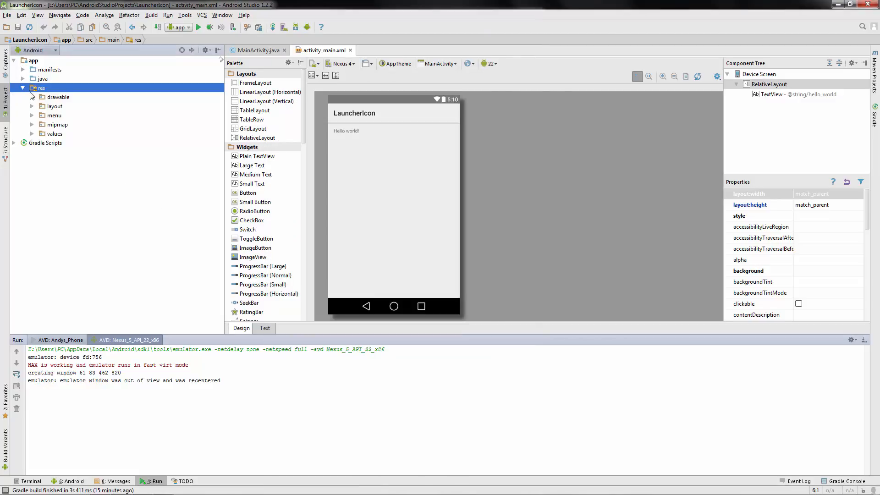
left_click(32, 125)
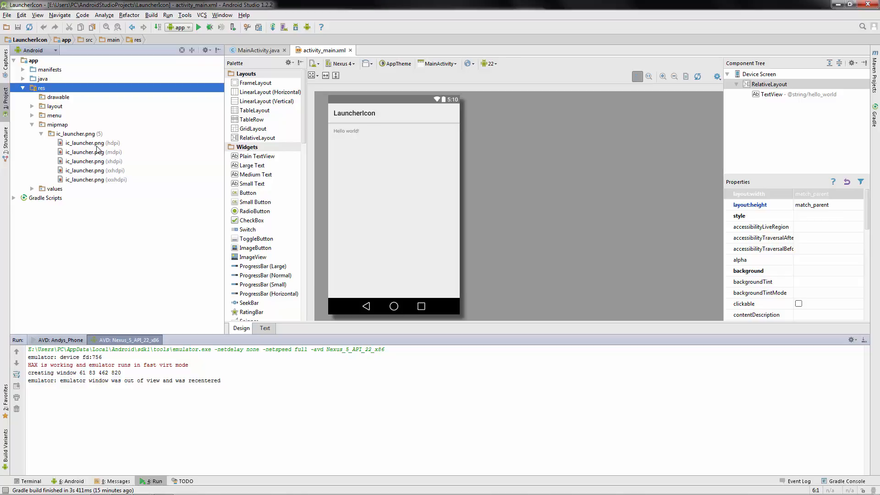
mouse_move(97, 149)
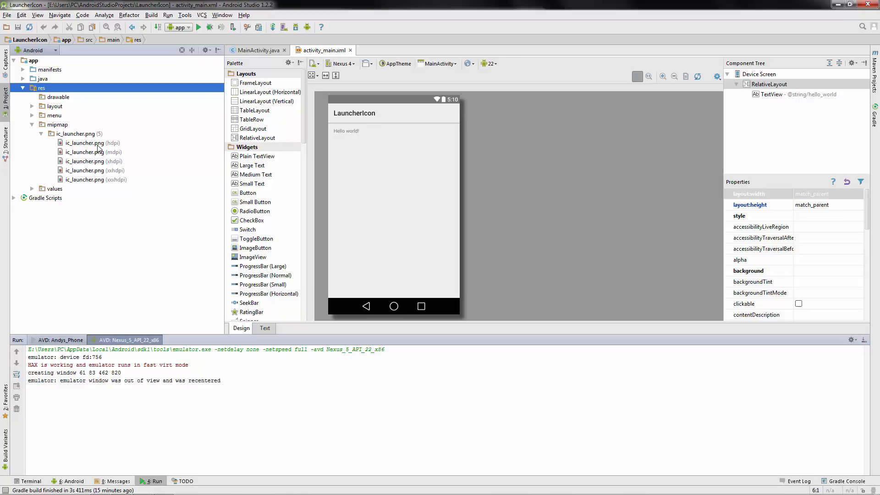
mouse_move(93, 181)
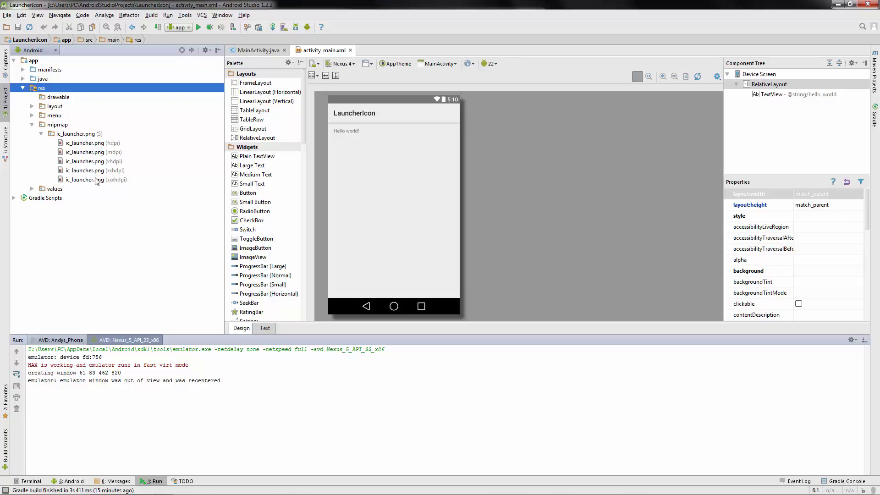
mouse_move(98, 179)
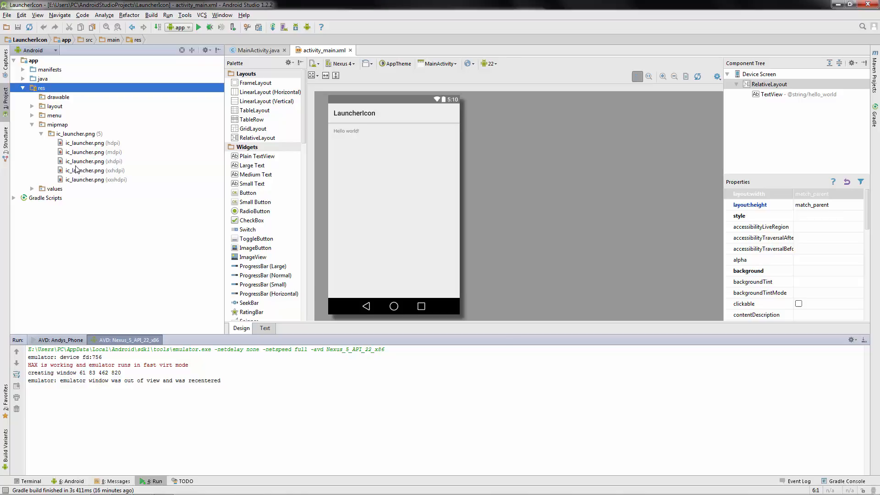
mouse_move(74, 138)
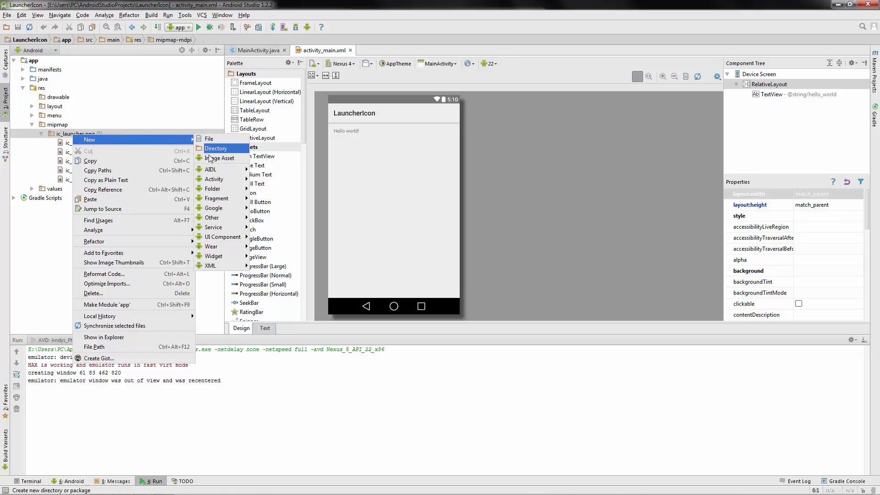
Start a new Image Asset with foreground scaling Center, preview Circle, Square, Vertical, then settle on Horizontal shape
left_click(221, 158)
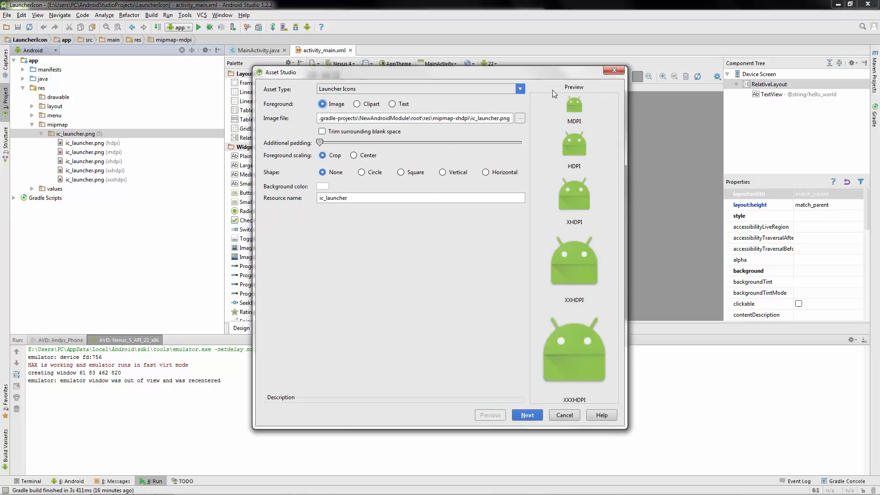
mouse_move(572, 334)
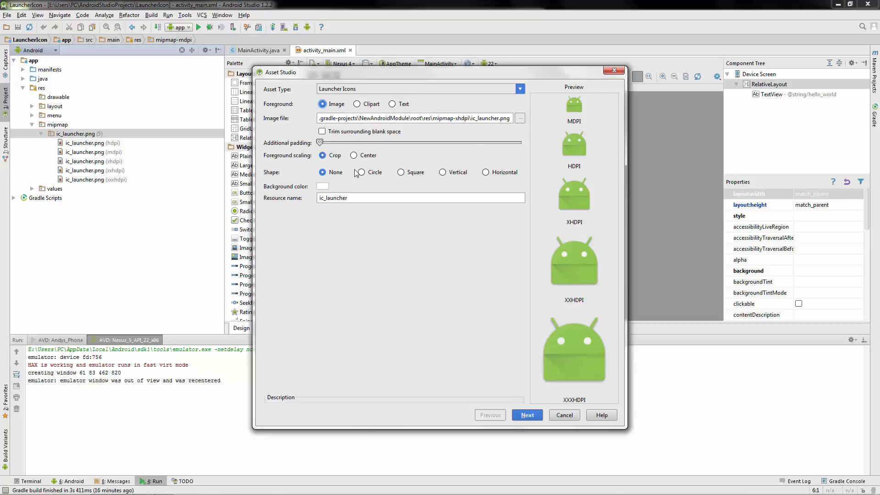
left_click(361, 155)
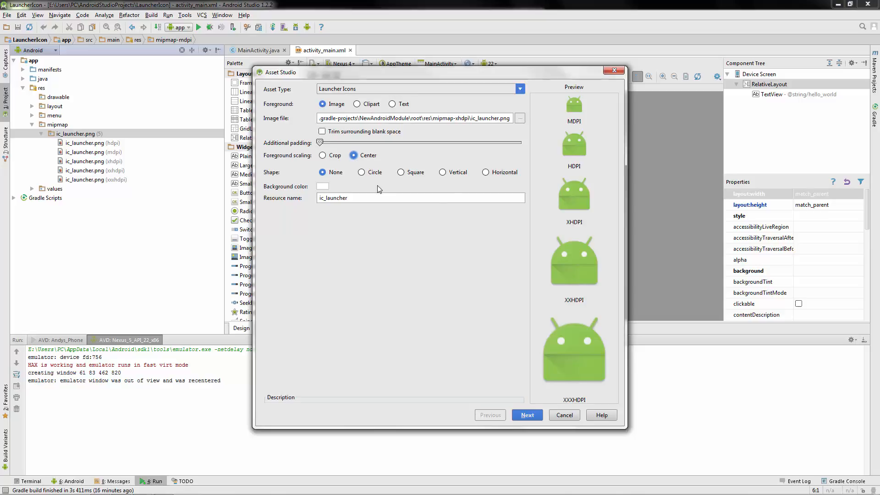
left_click(362, 172)
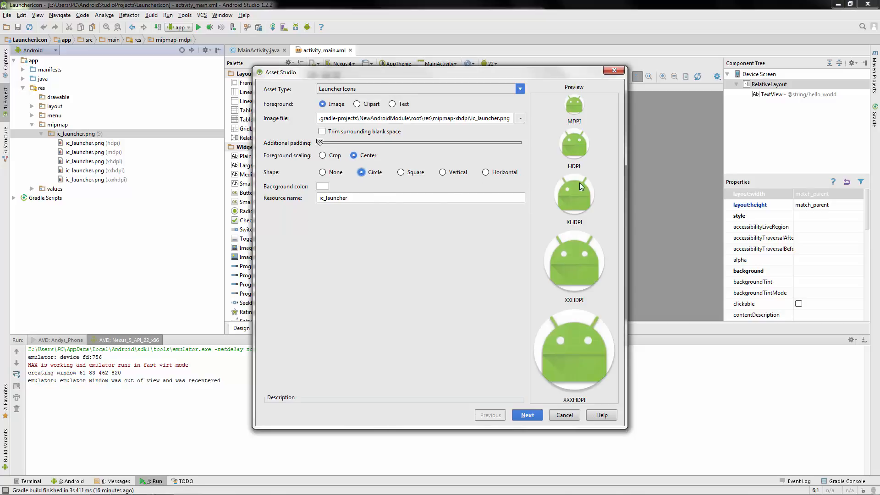
left_click(402, 172)
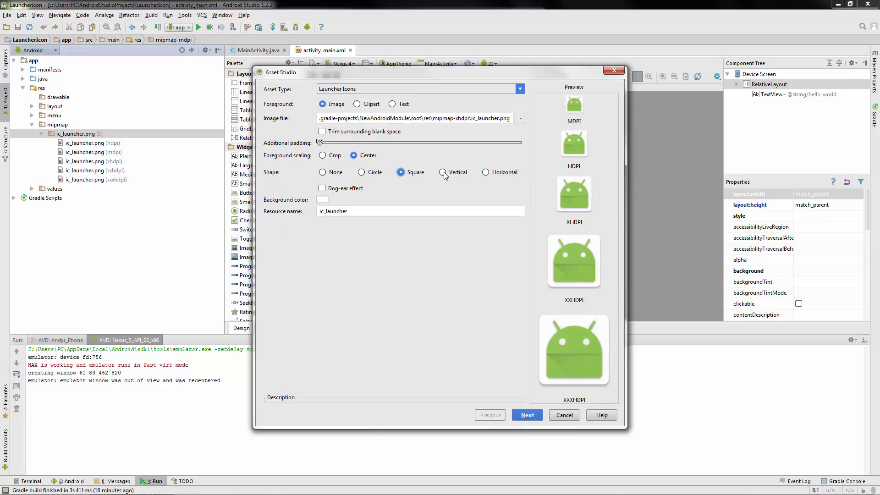
left_click(443, 171)
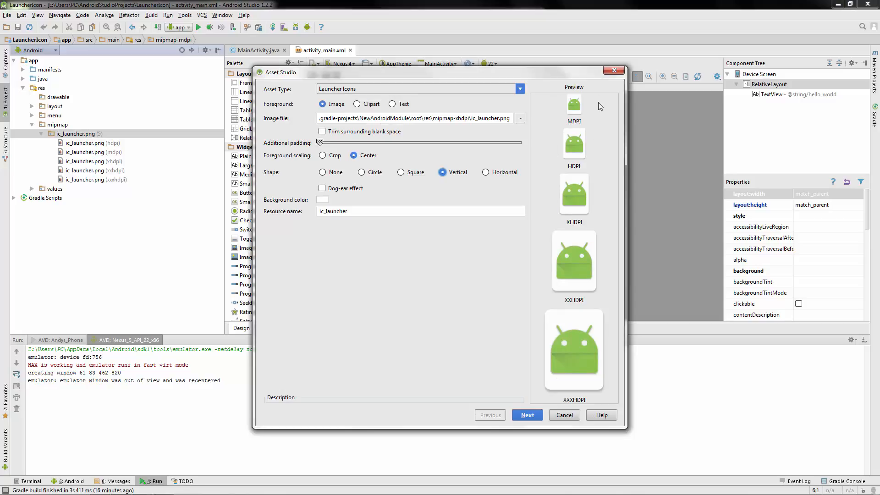
left_click(485, 173)
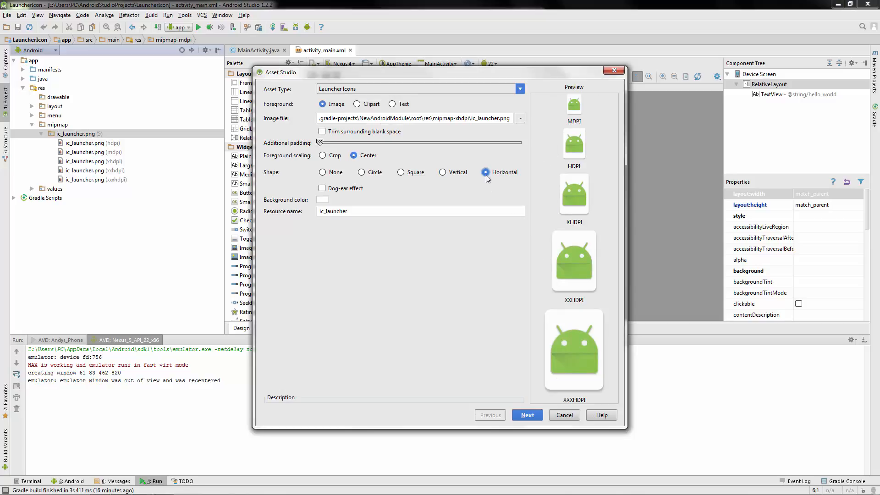
left_click(486, 172)
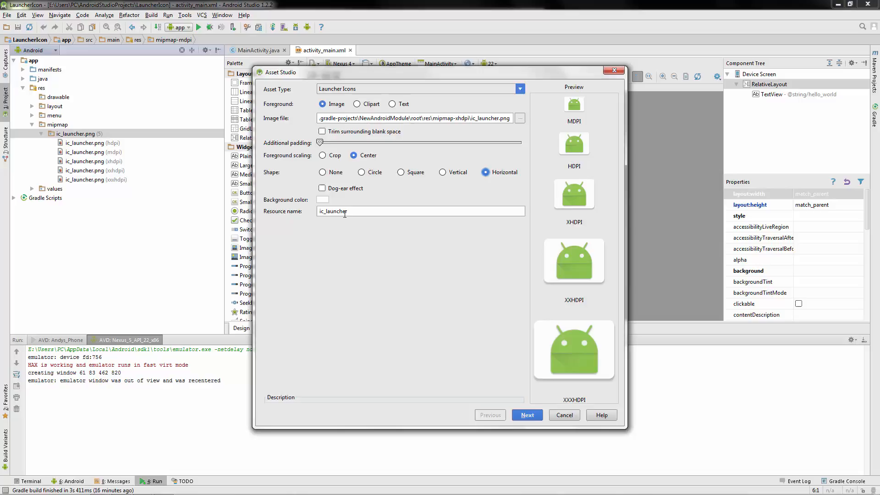
Set the launcher icon background colour to a bright green
left_click(322, 200)
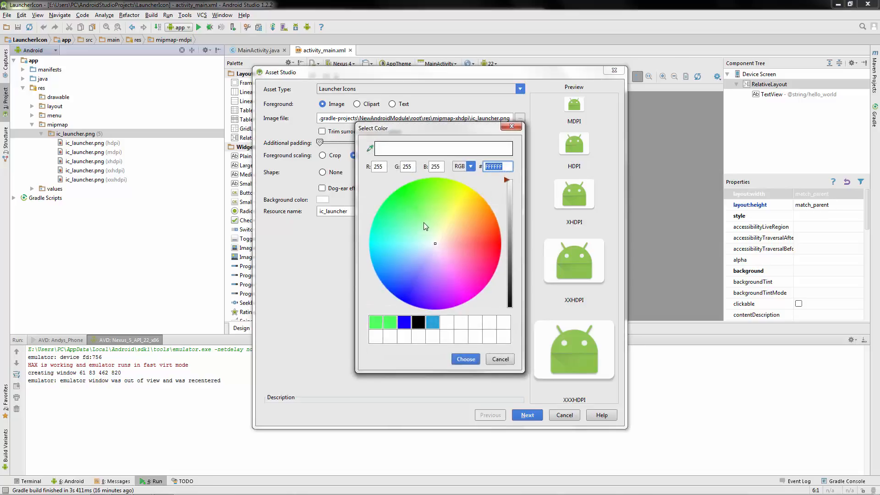
left_click(411, 200)
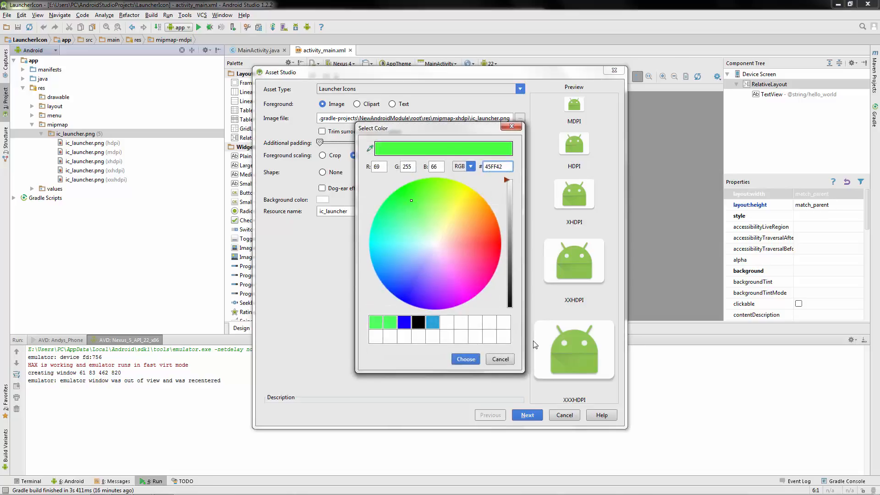
left_click(465, 359)
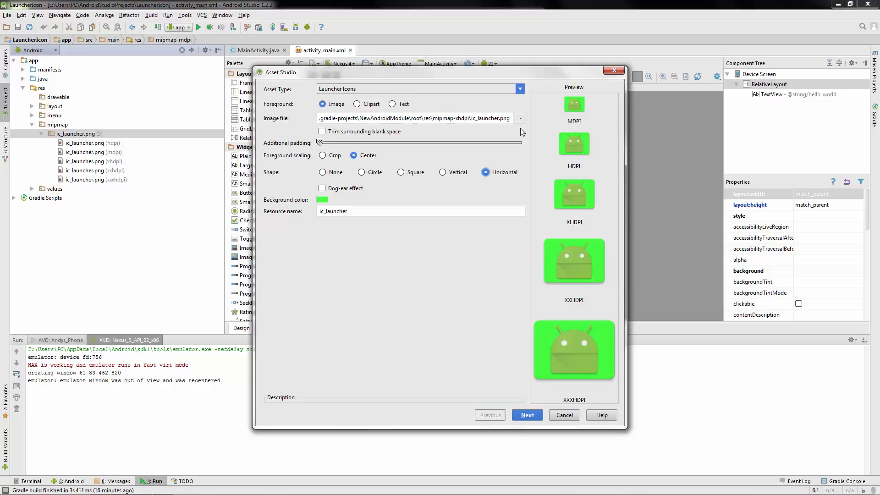
Choose C:\Users\PC\Desktop\picture.jpg as the icon's foreground image file
left_click(519, 118)
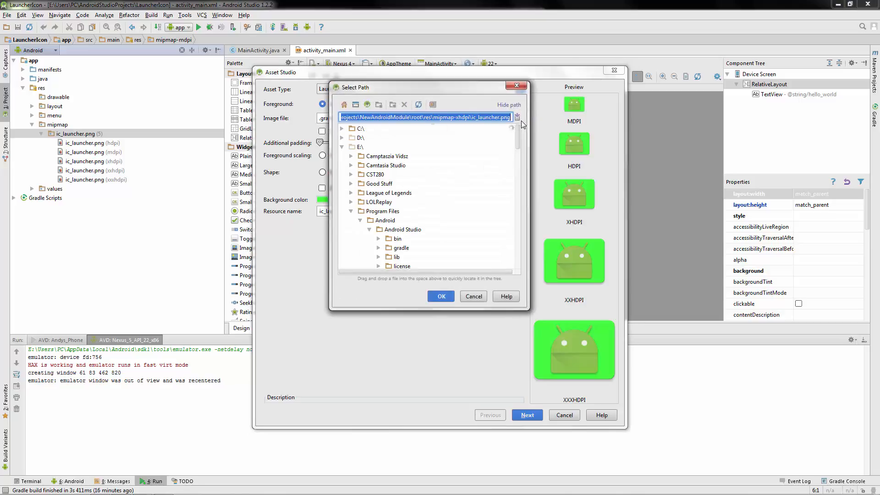
scroll("down", 3)
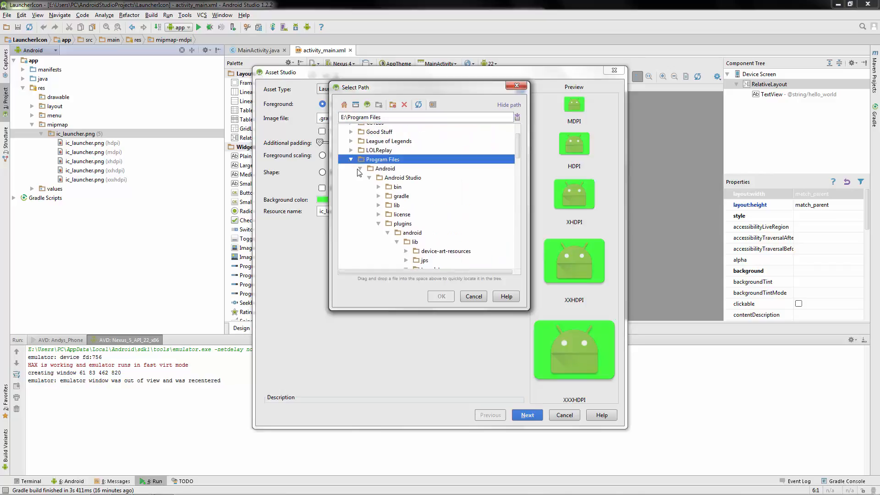
left_click(350, 160)
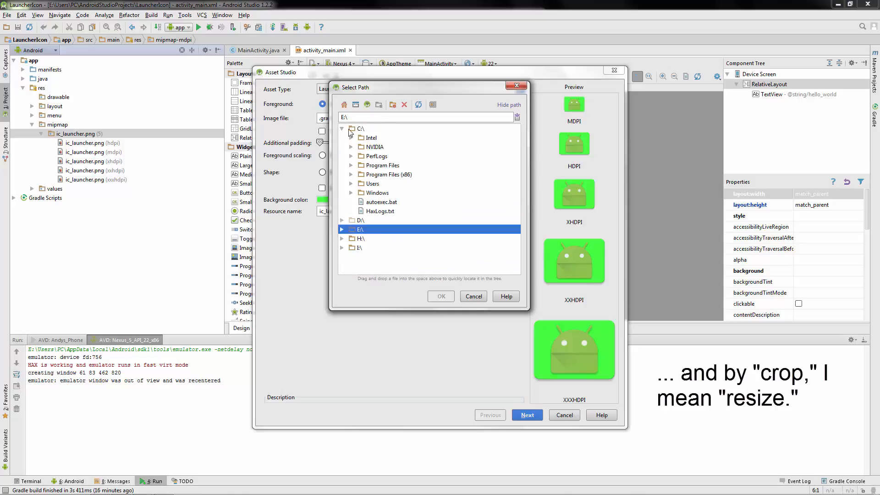
left_click(351, 183)
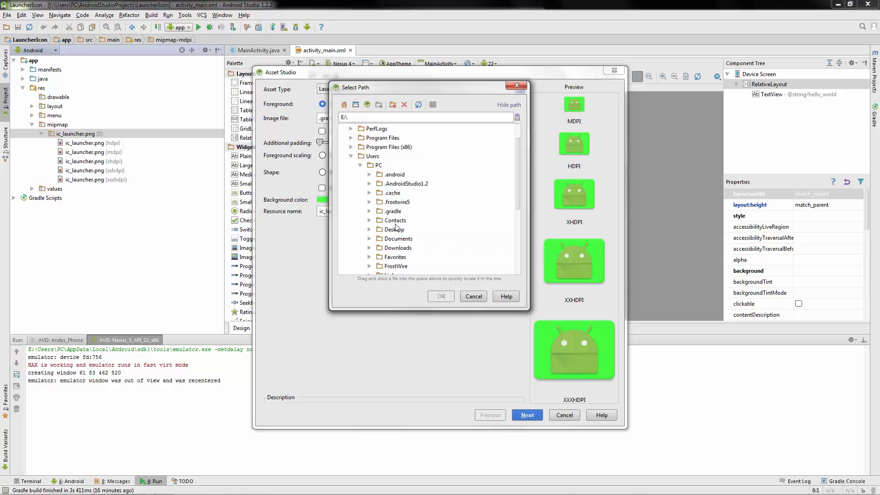
left_click(369, 229)
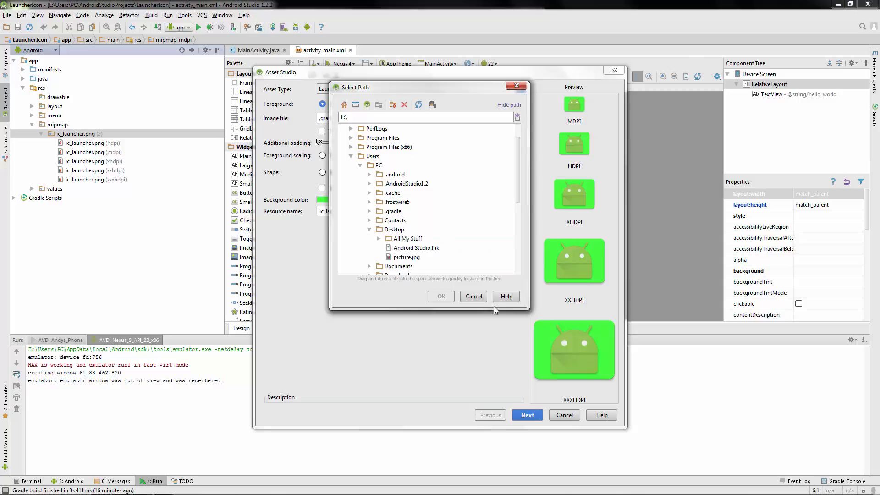
left_click(406, 257)
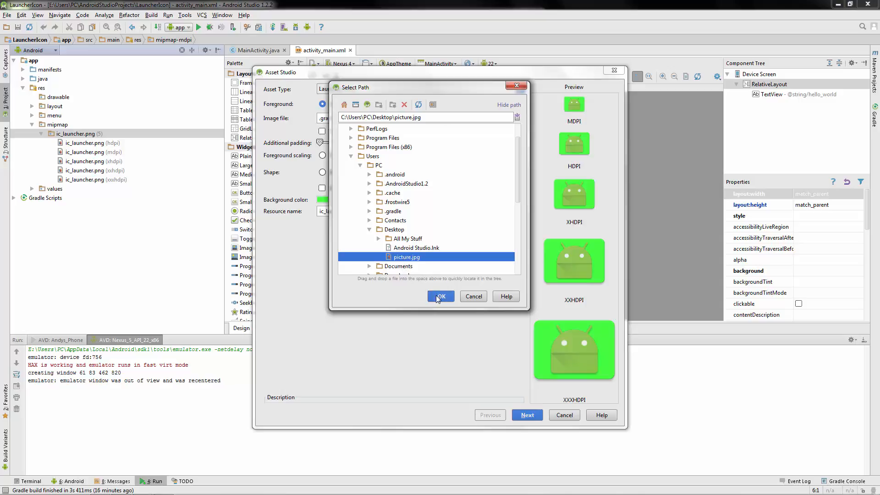
left_click(440, 296)
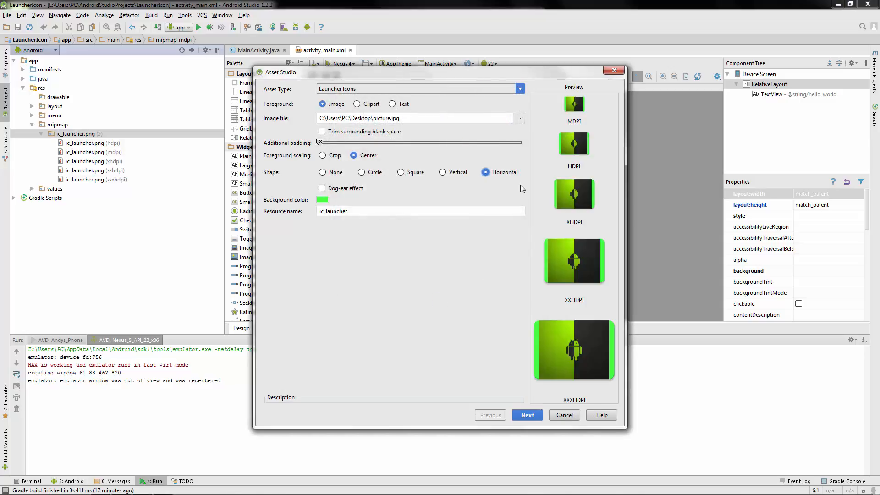
mouse_move(456, 179)
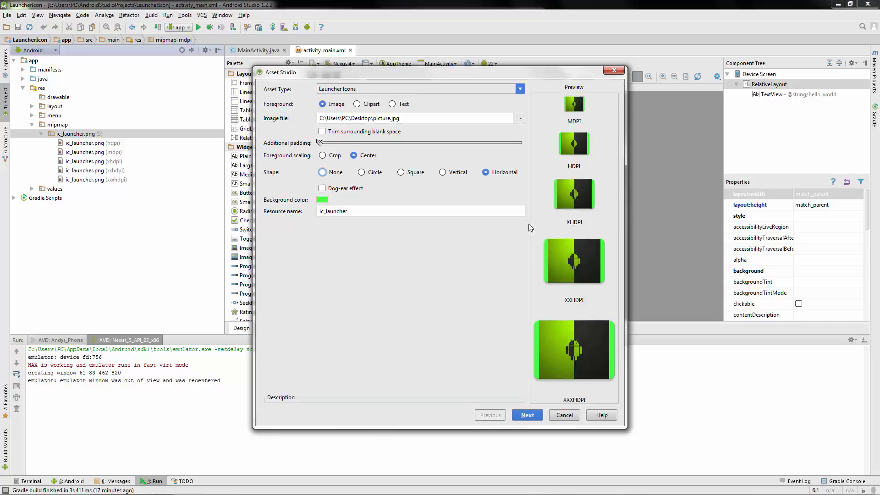
Change the icon shape from Horizontal to None, then to Circle
left_click(322, 173)
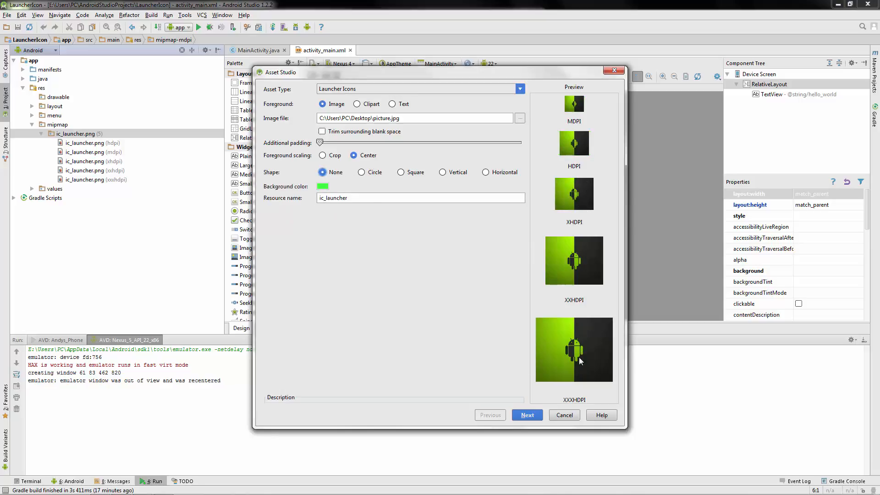
mouse_move(584, 371)
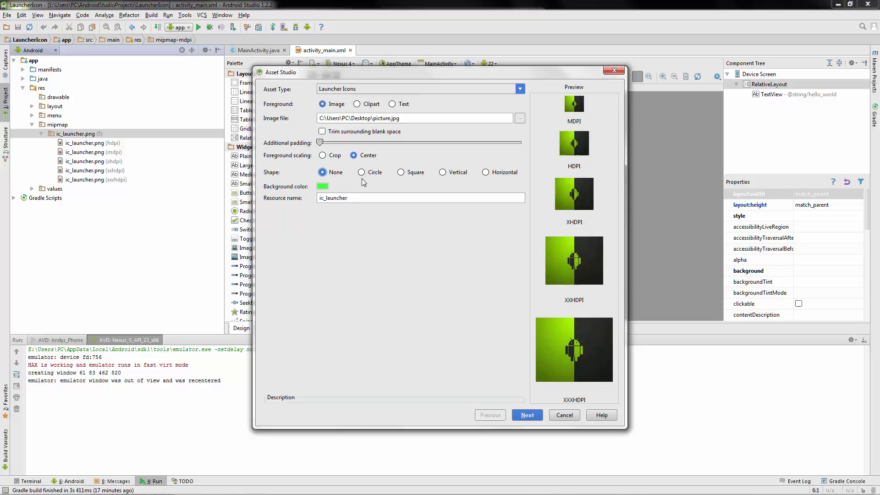
left_click(361, 172)
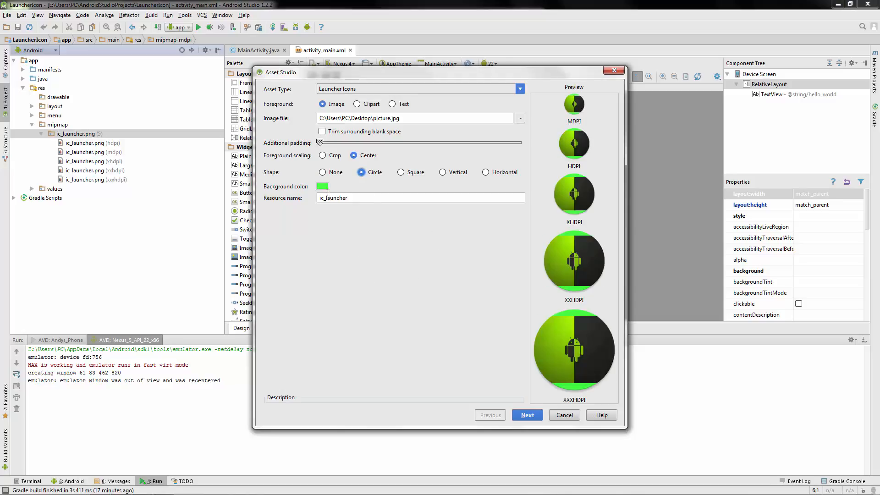
Set the icon background colour to black (000000) via the brightness slider
left_click(323, 186)
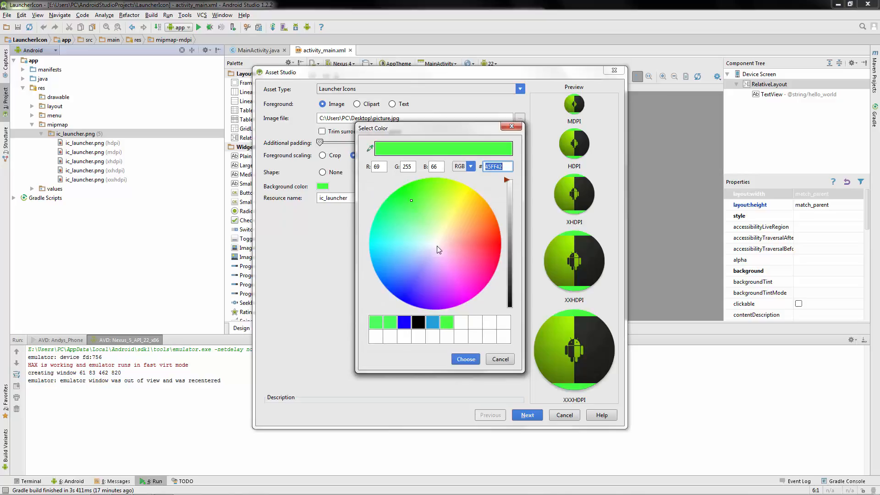
left_click_drag(508, 179, 507, 303)
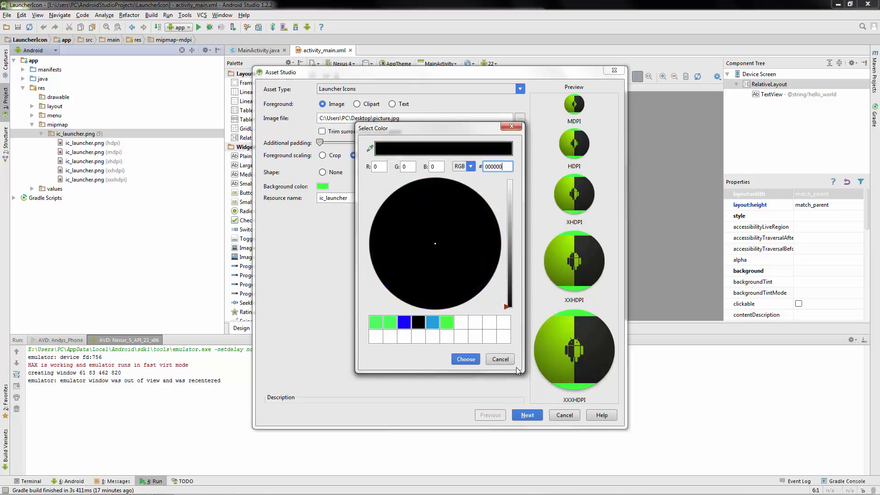
left_click(464, 360)
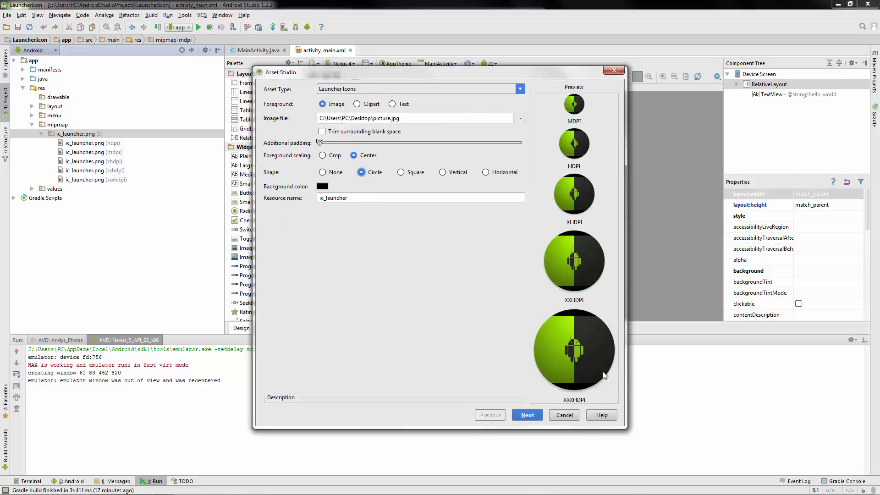
mouse_move(578, 316)
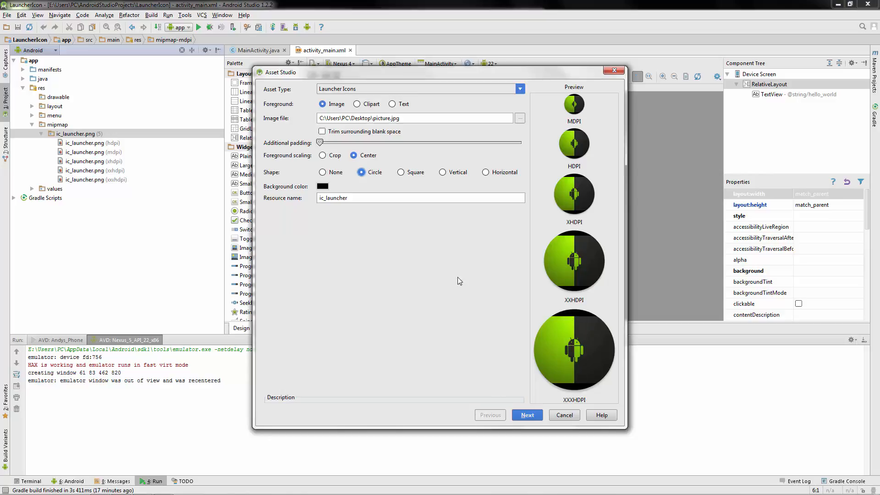
mouse_move(335, 153)
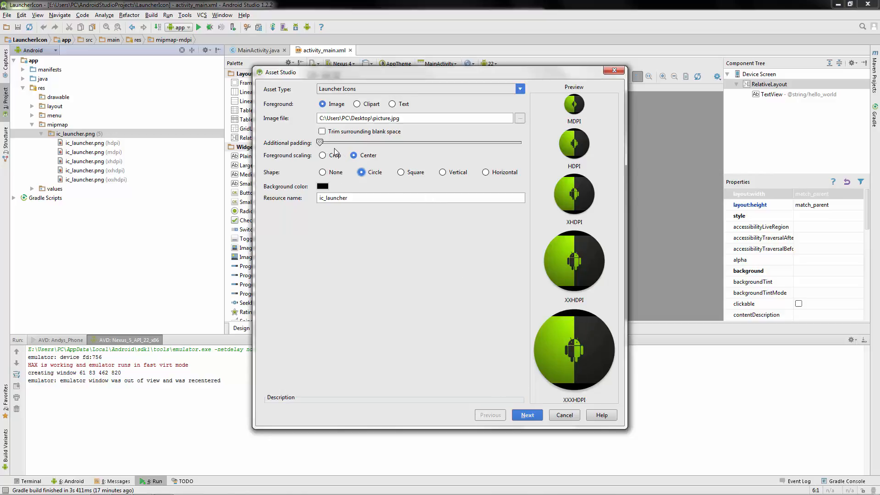
left_click_drag(320, 142, 367, 142)
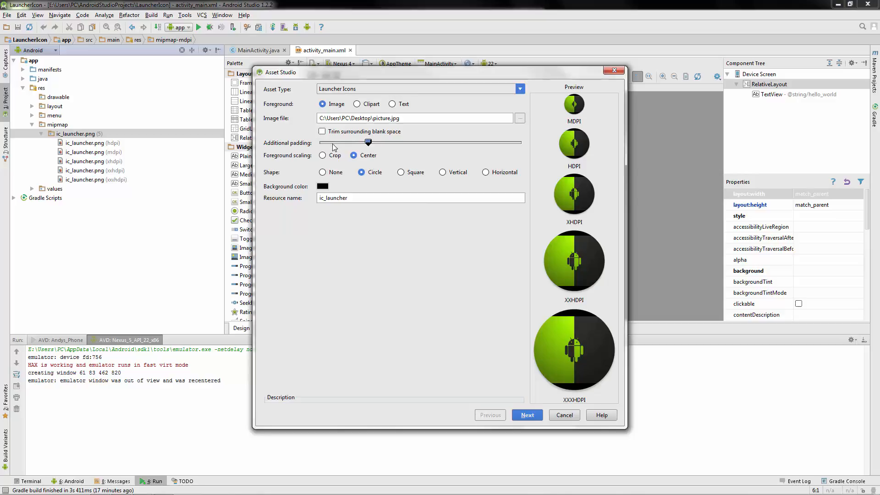
left_click_drag(368, 142, 422, 142)
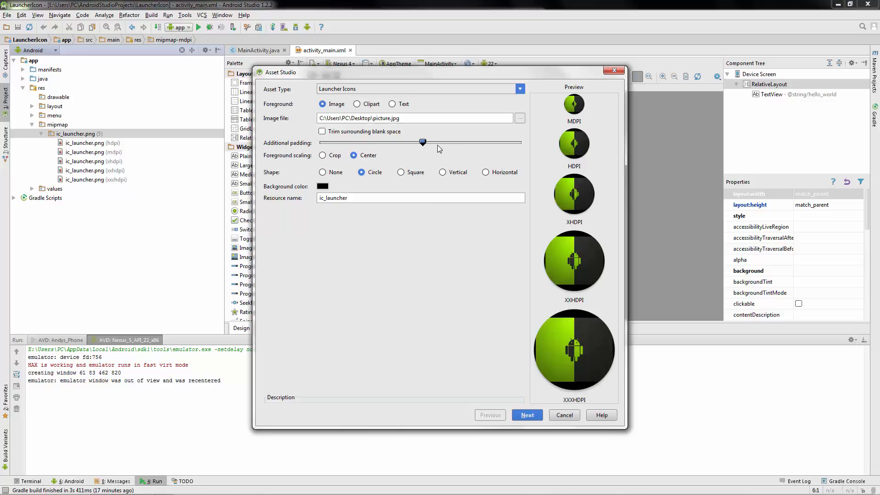
left_click_drag(422, 142, 477, 142)
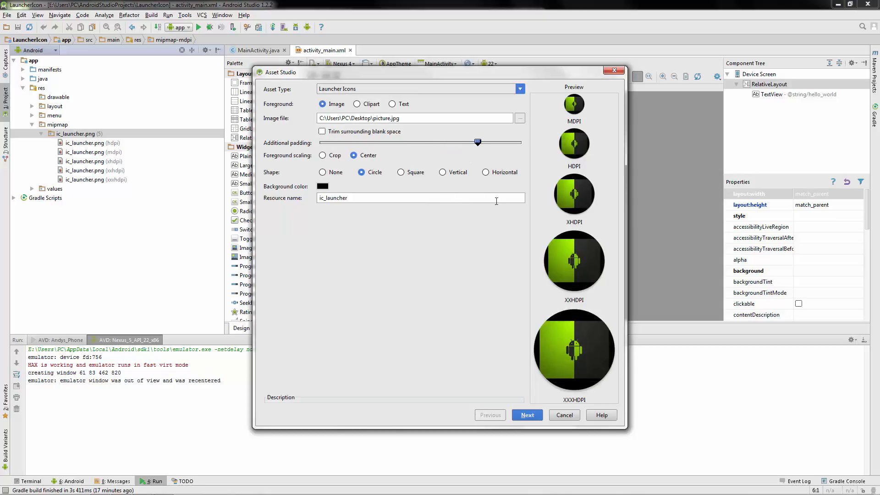
mouse_move(553, 381)
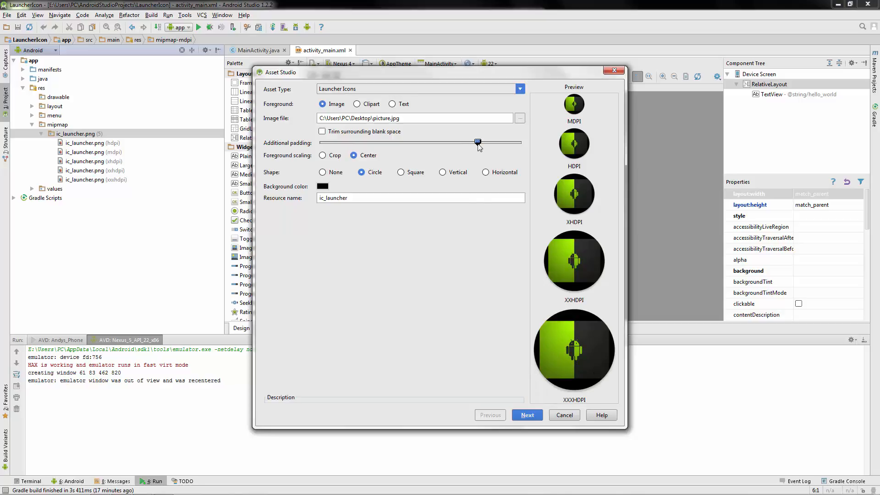
left_click_drag(476, 142, 320, 142)
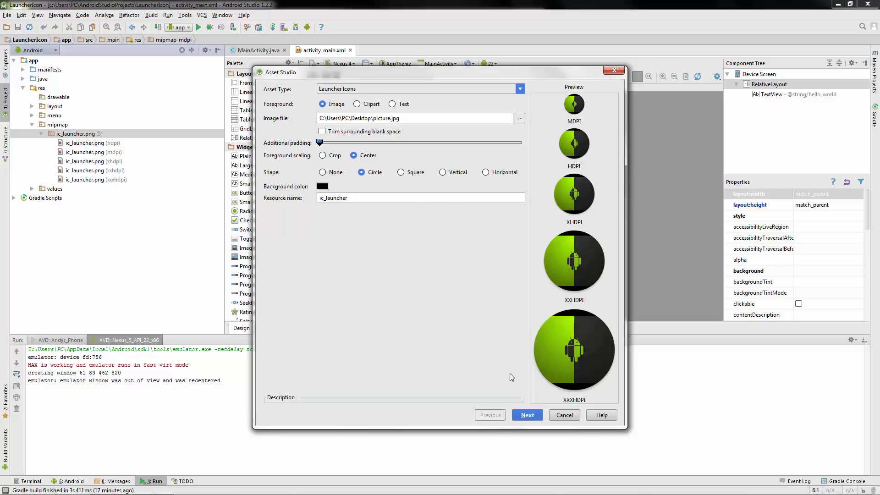
Finish the wizard, generating the icons and overwriting the existing ic_launcher files
left_click(526, 414)
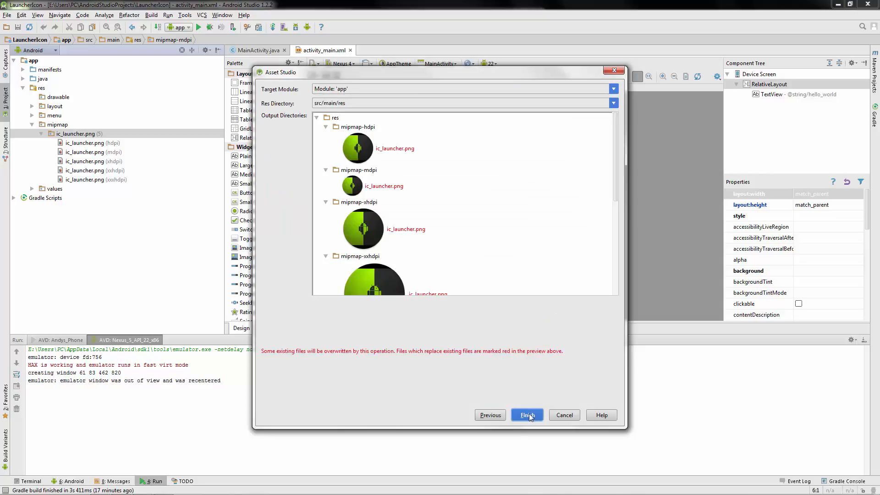
mouse_move(303, 356)
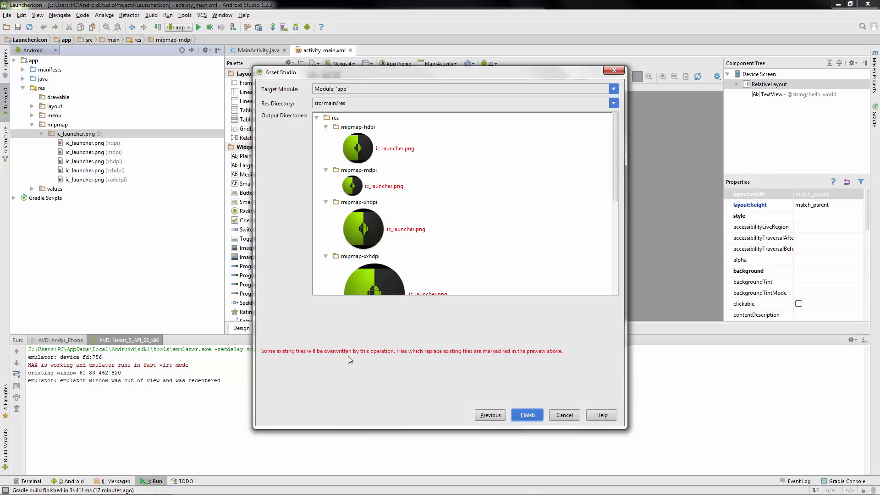
mouse_move(439, 344)
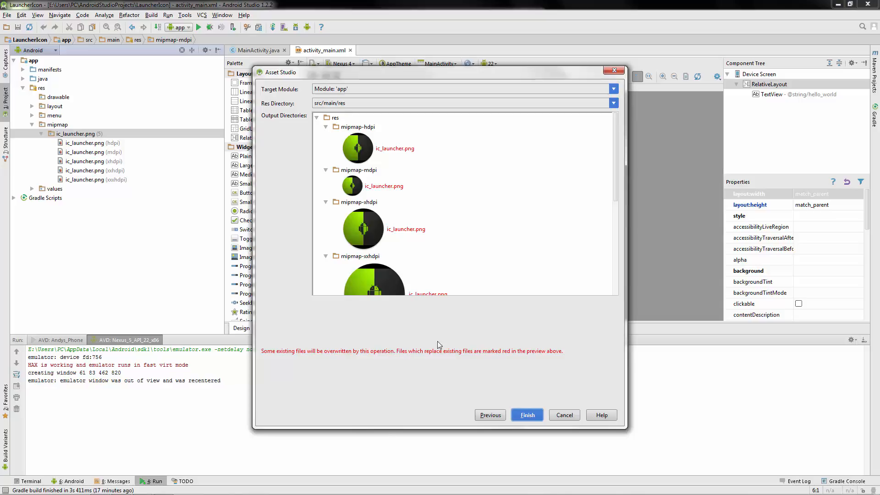
mouse_move(376, 376)
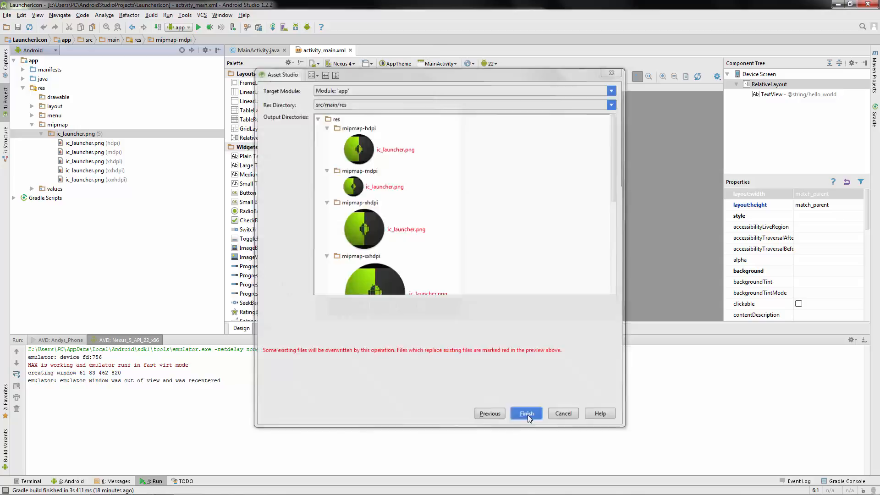
left_click(526, 413)
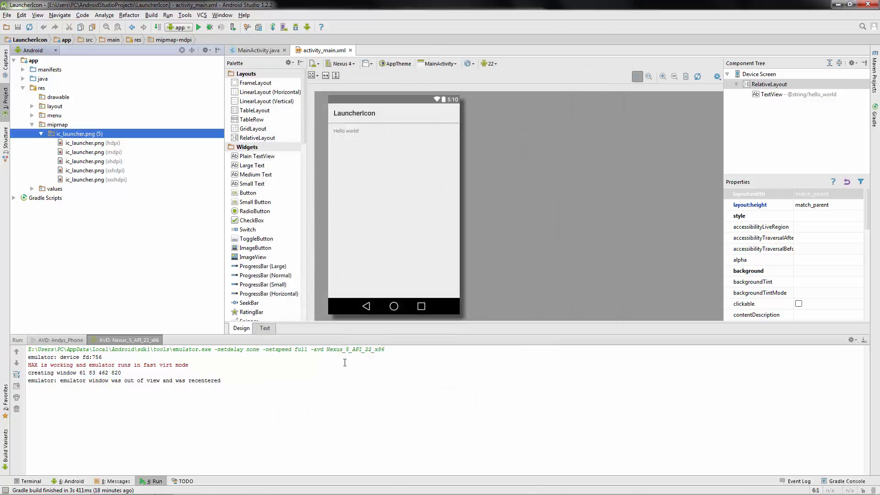
Run the LauncherIcon app on the running Nexus 5 emulator
left_click(199, 26)
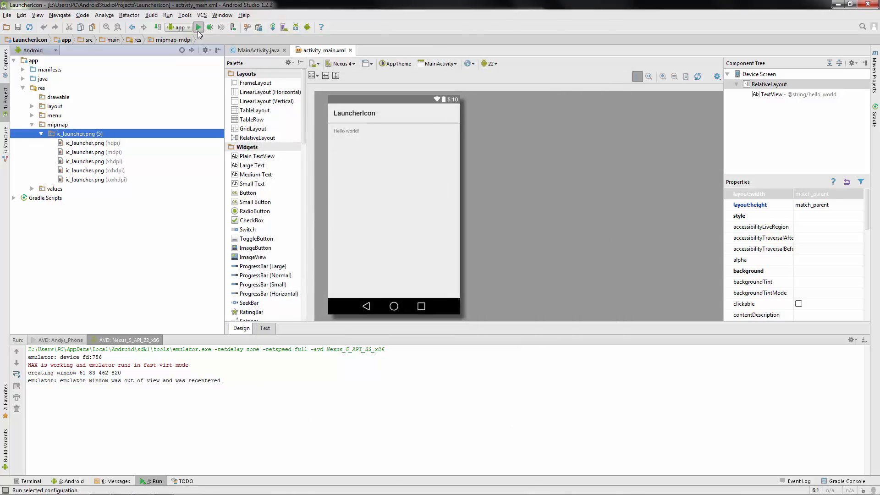
left_click(199, 27)
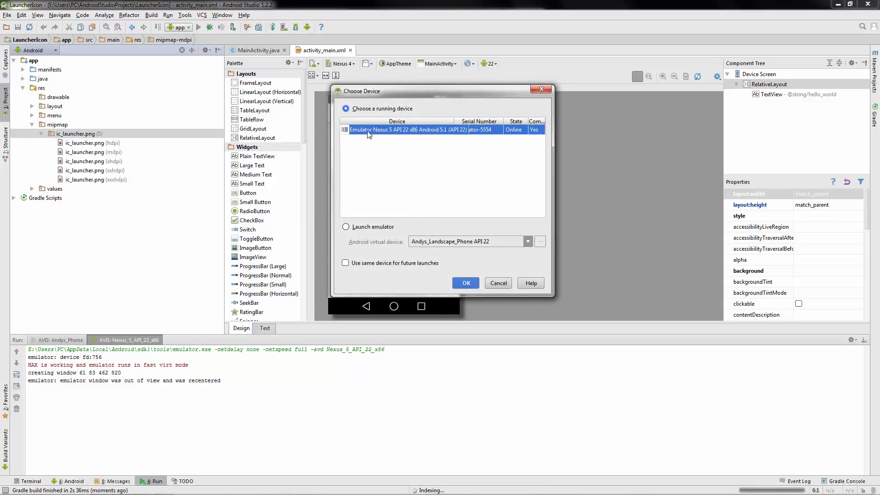
left_click(465, 283)
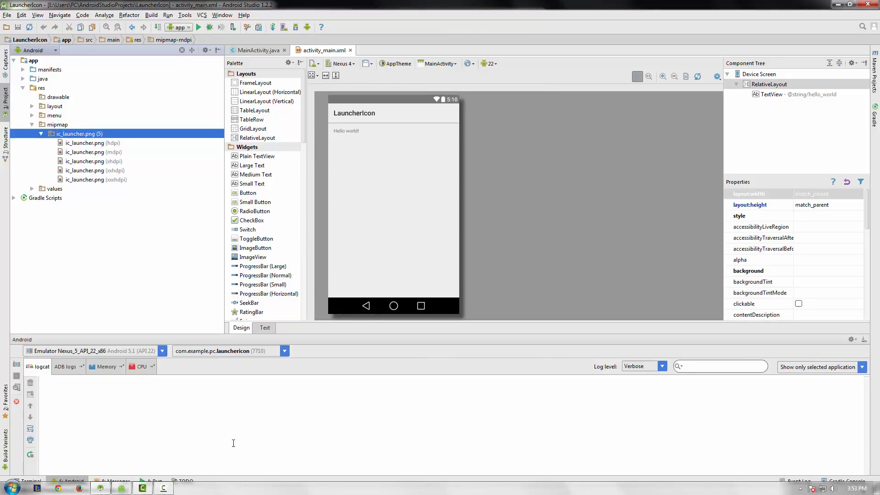
Bring the emulator forward and view LauncherIcon's new circular icon in the Apps drawer
left_click(200, 26)
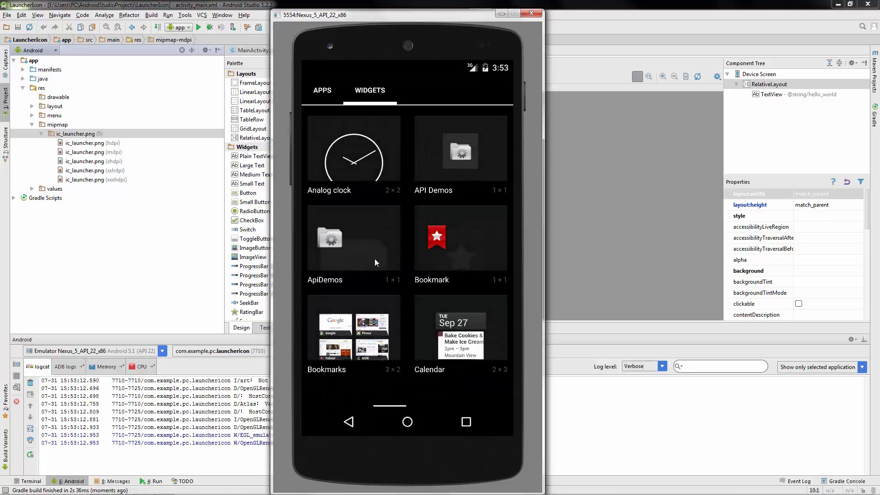
left_click(321, 90)
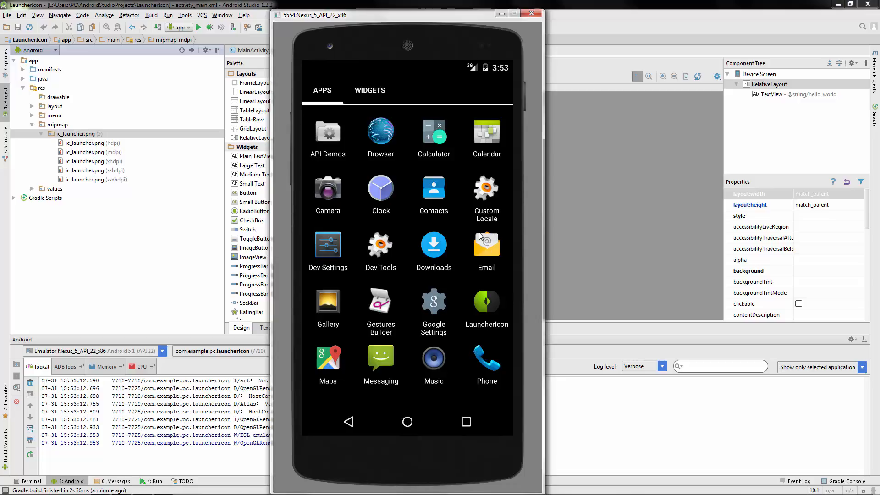
mouse_move(479, 328)
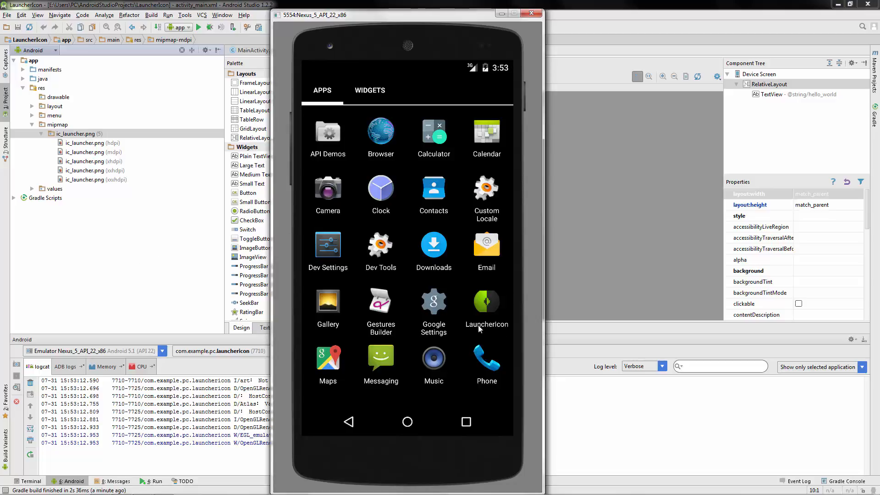
mouse_move(501, 304)
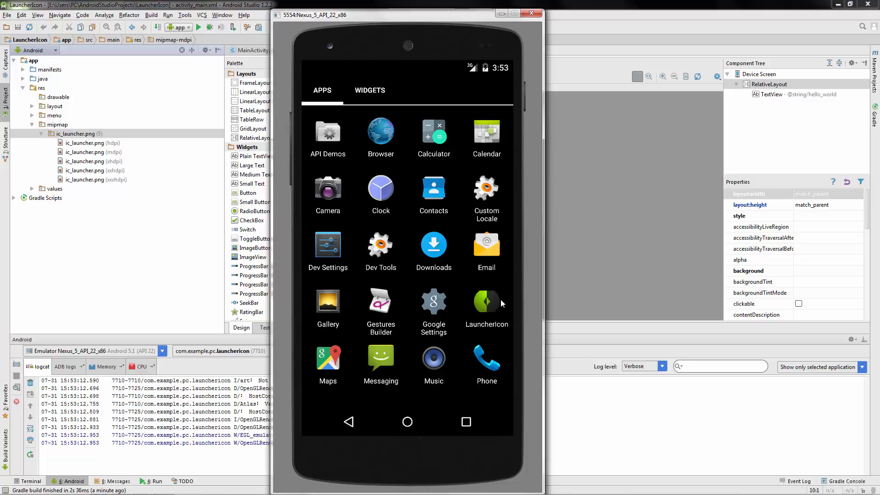